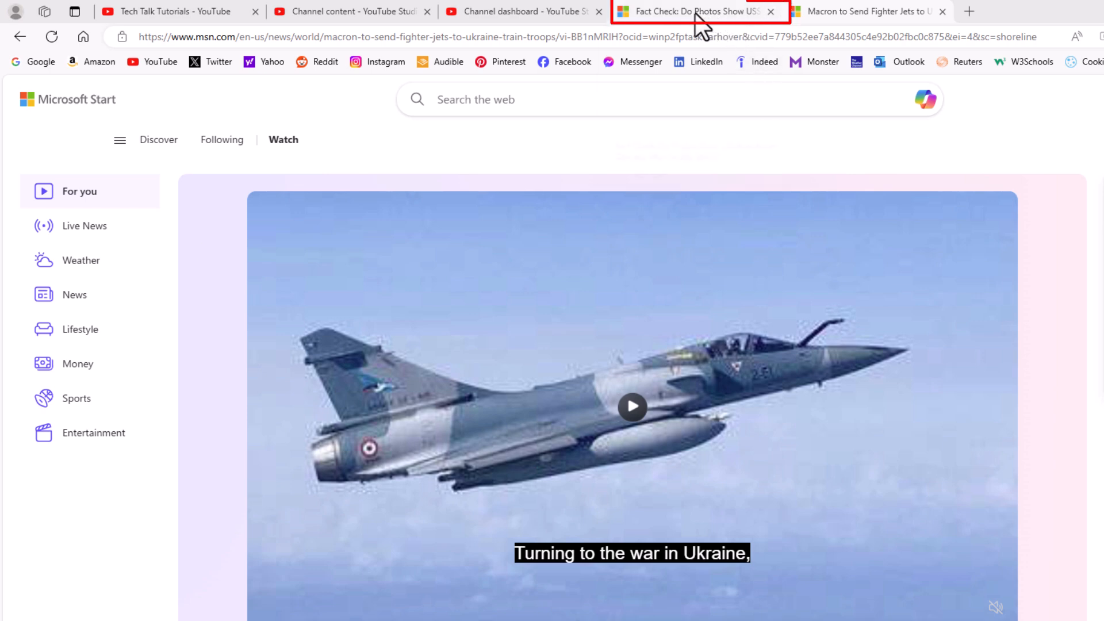
mouse_move(697, 11)
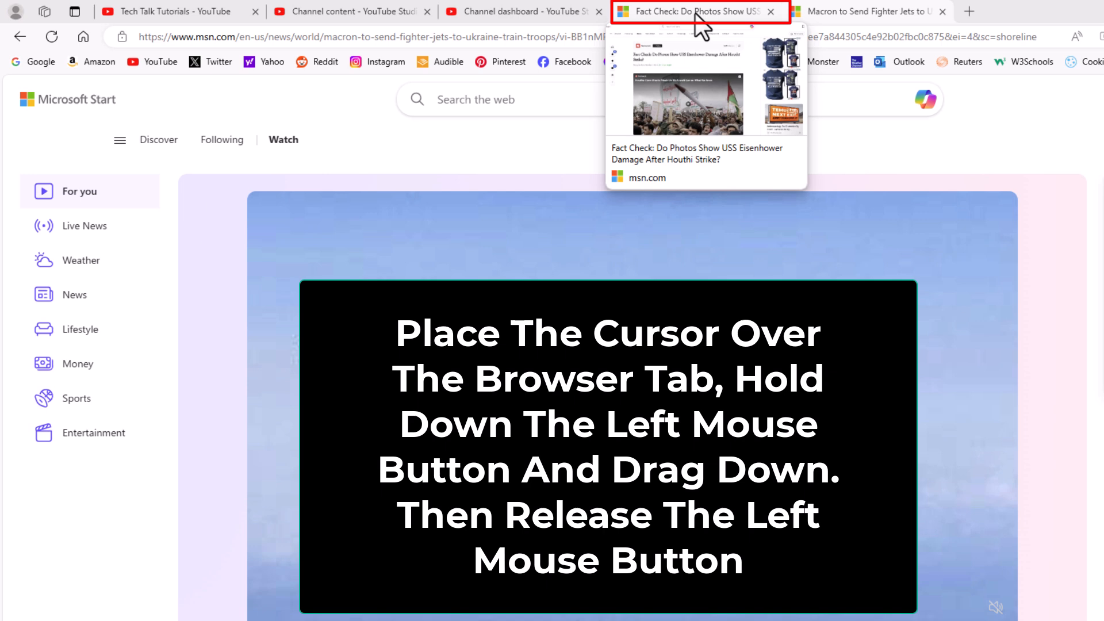
- Drag the USS Eisenhower fact-check tab off the strip into its own Edge window
left_click(697, 11)
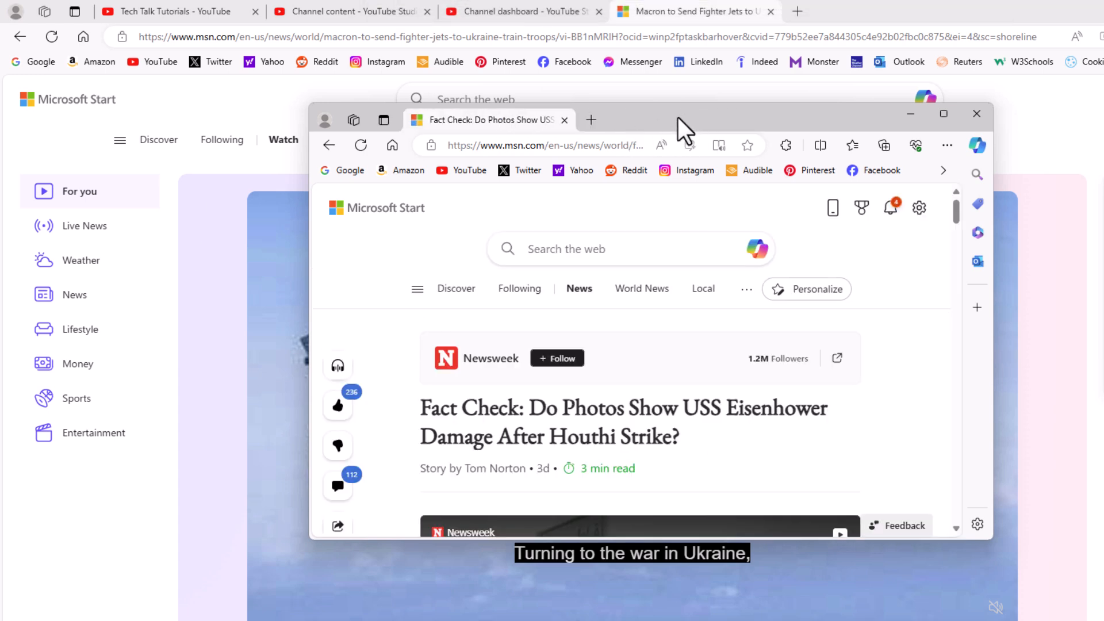
left_click(976, 114)
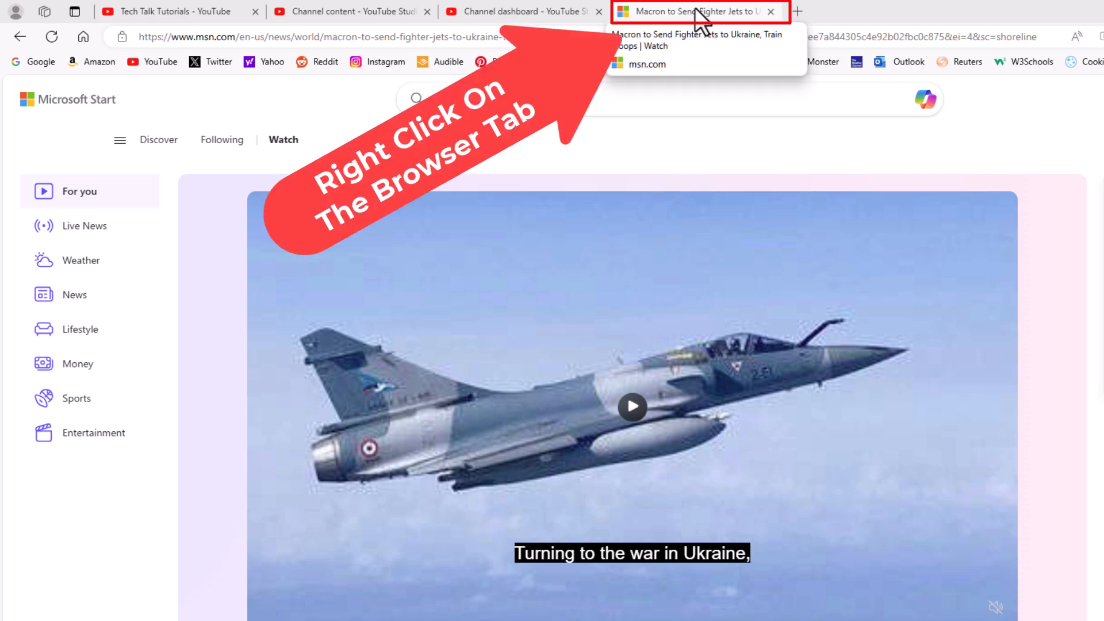
- Send the Macron fighter-jets tab to a new window via 'Move tab to new window'
right_click(690, 12)
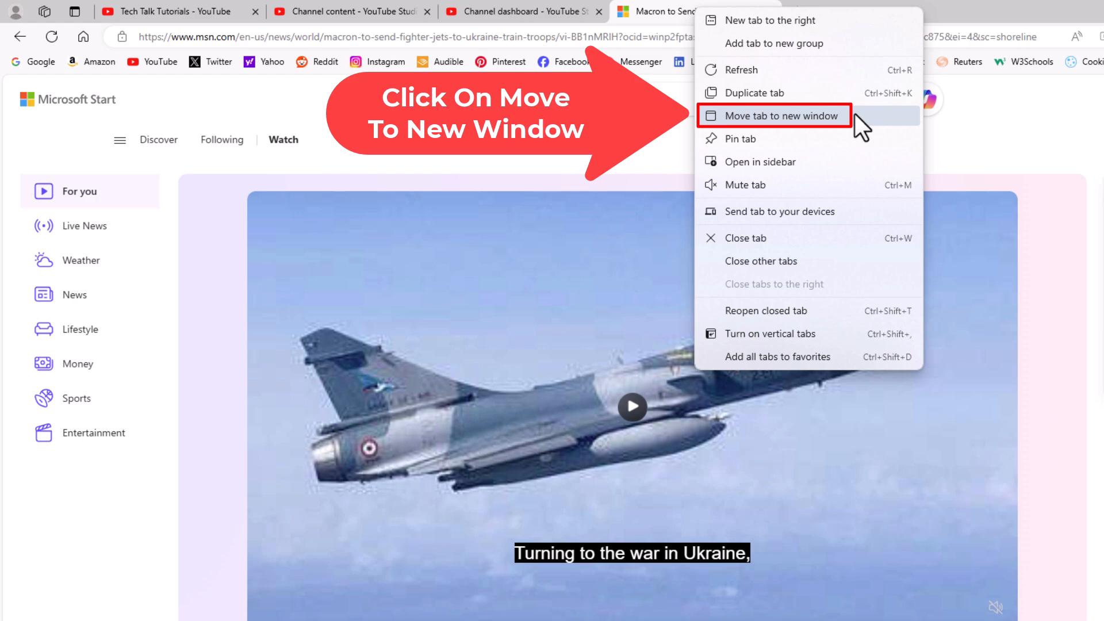
left_click(778, 115)
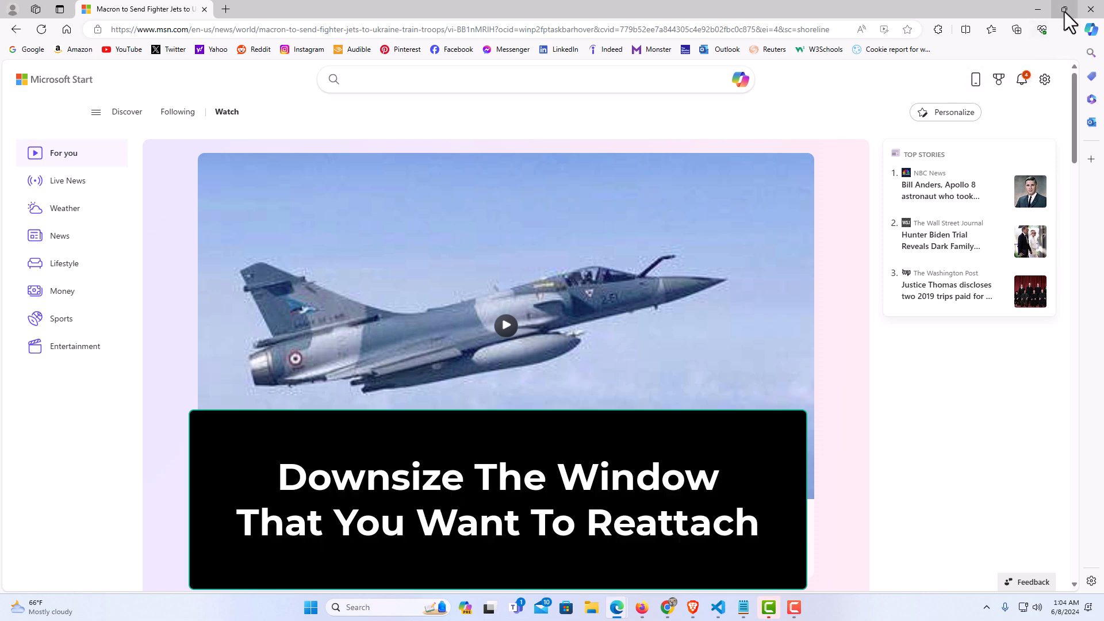
- Restore down the Macron article window so it floats over the main Edge window
left_click(1063, 10)
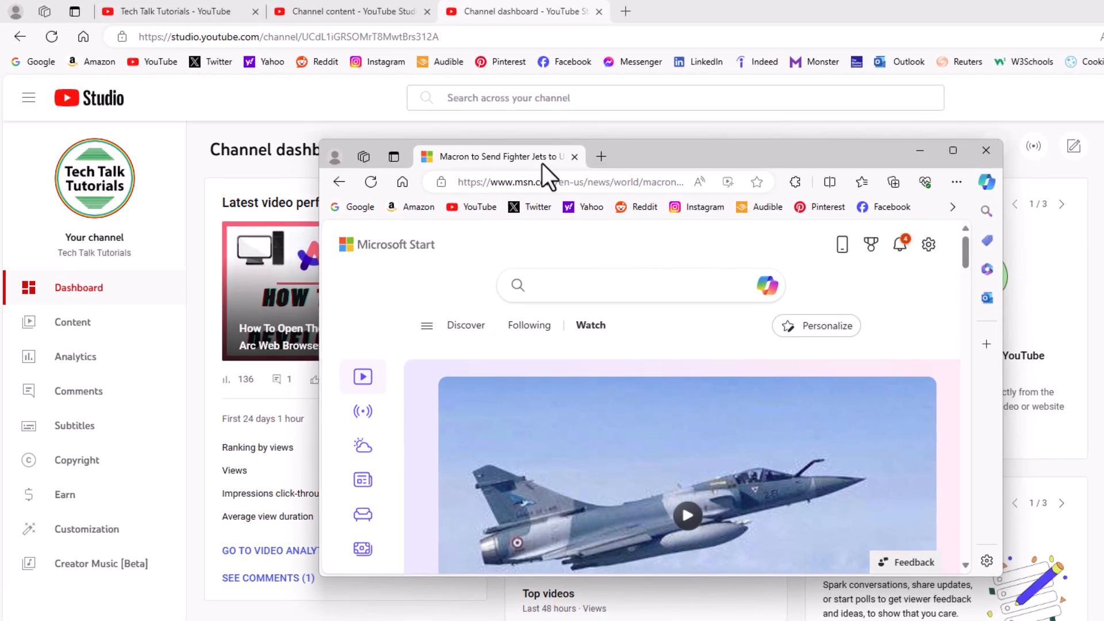
mouse_move(500, 156)
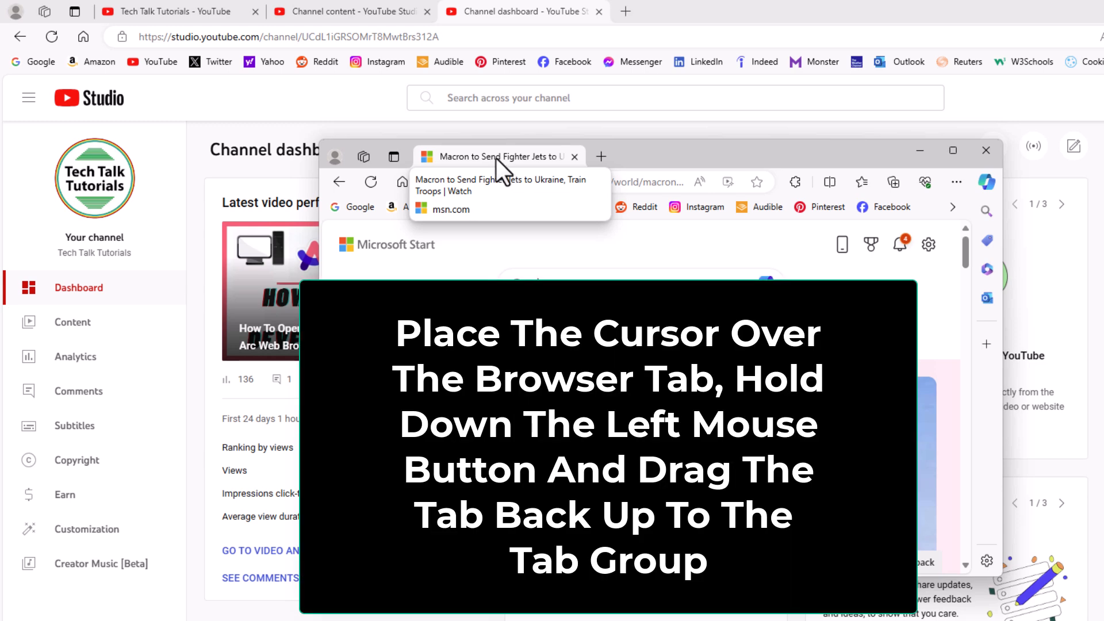
mouse_move(500, 165)
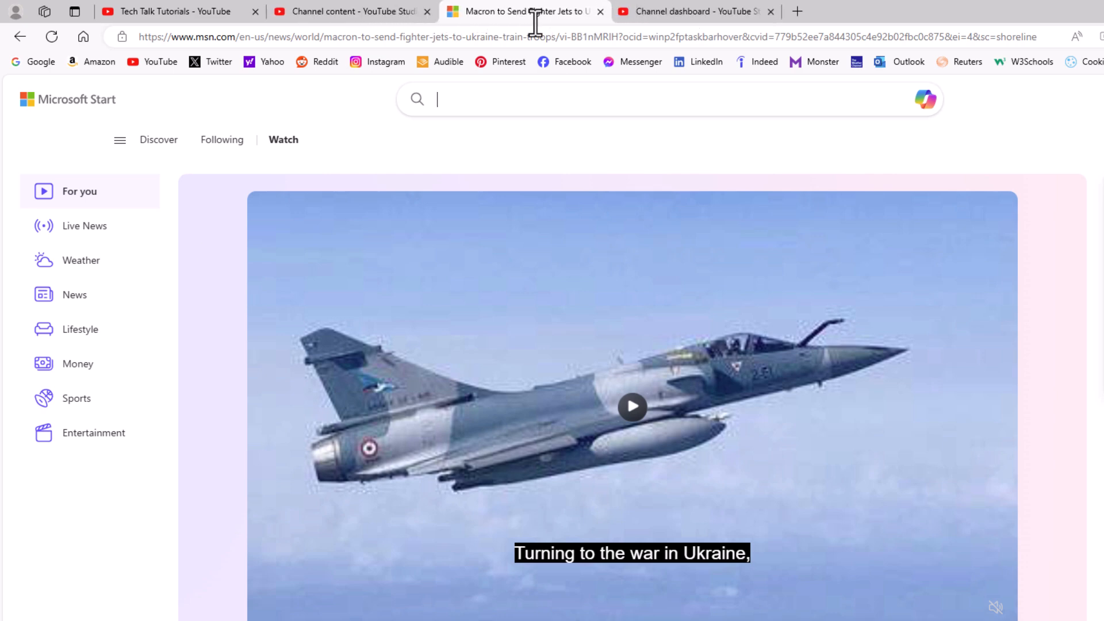
mouse_move(560, 167)
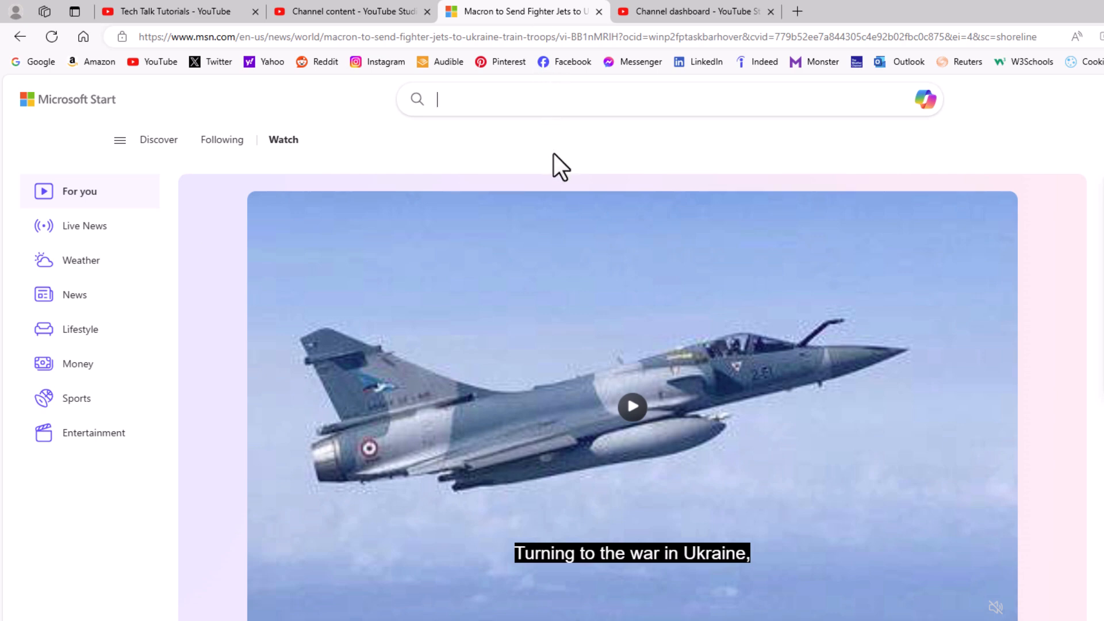